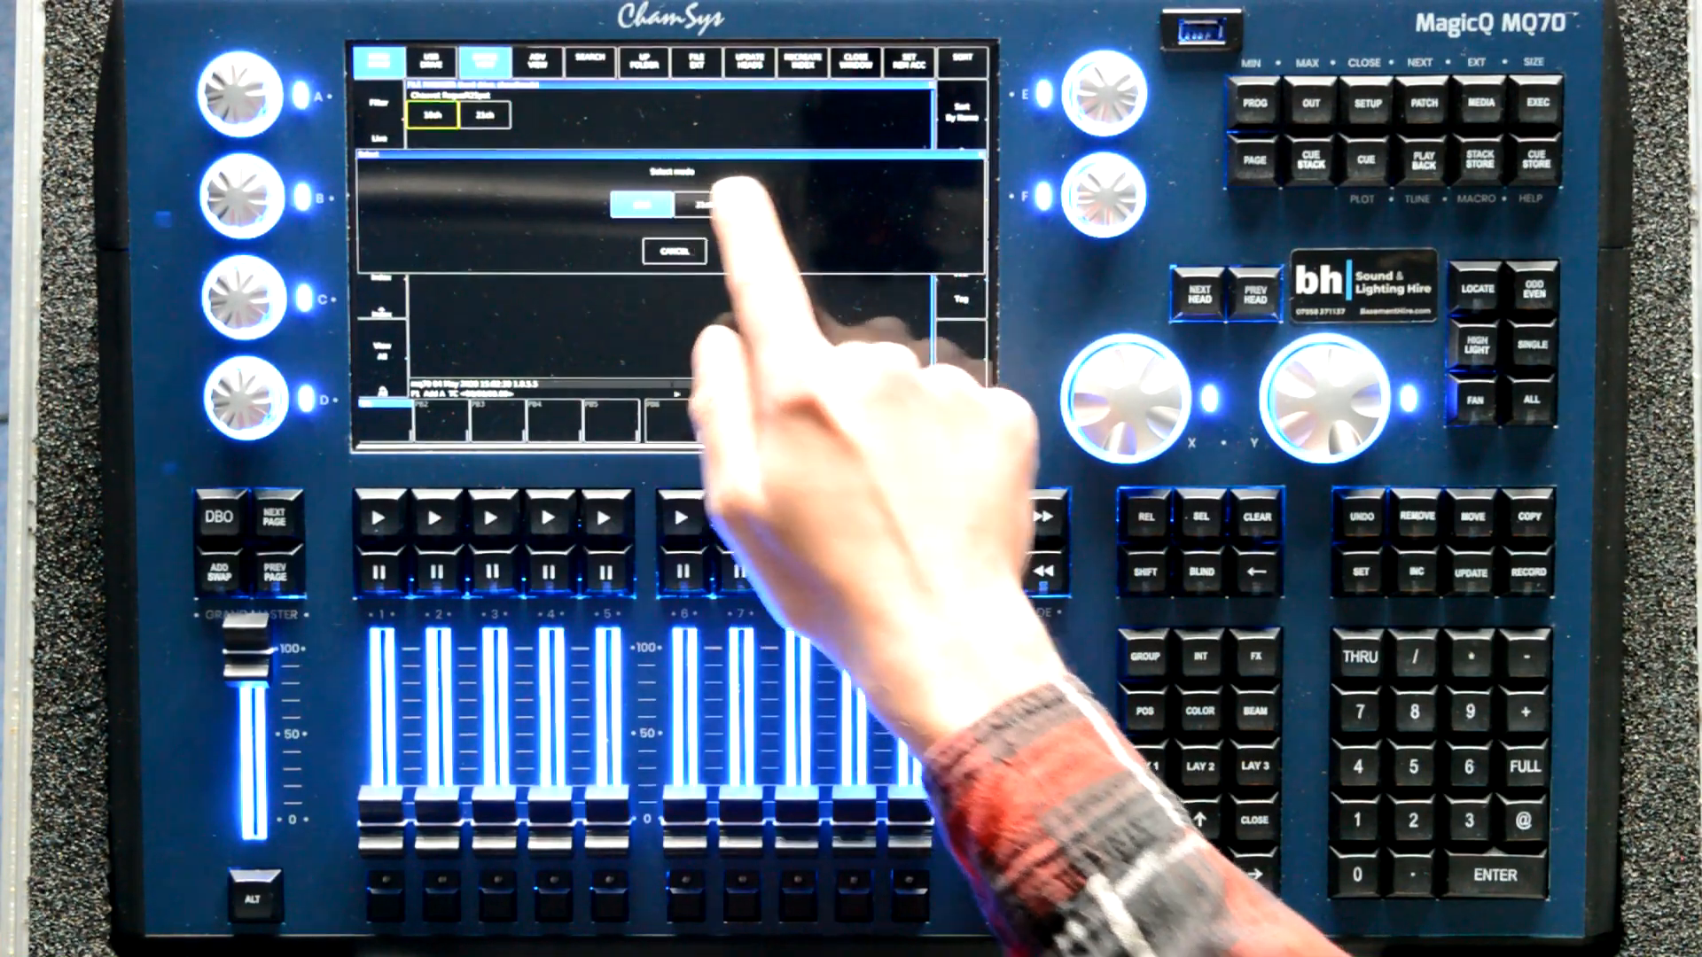
Choose the operating mode for the new Chauvet R2 heads in the Select mode prompt.
{"action": "left_click", "coordinate": [675, 206]}
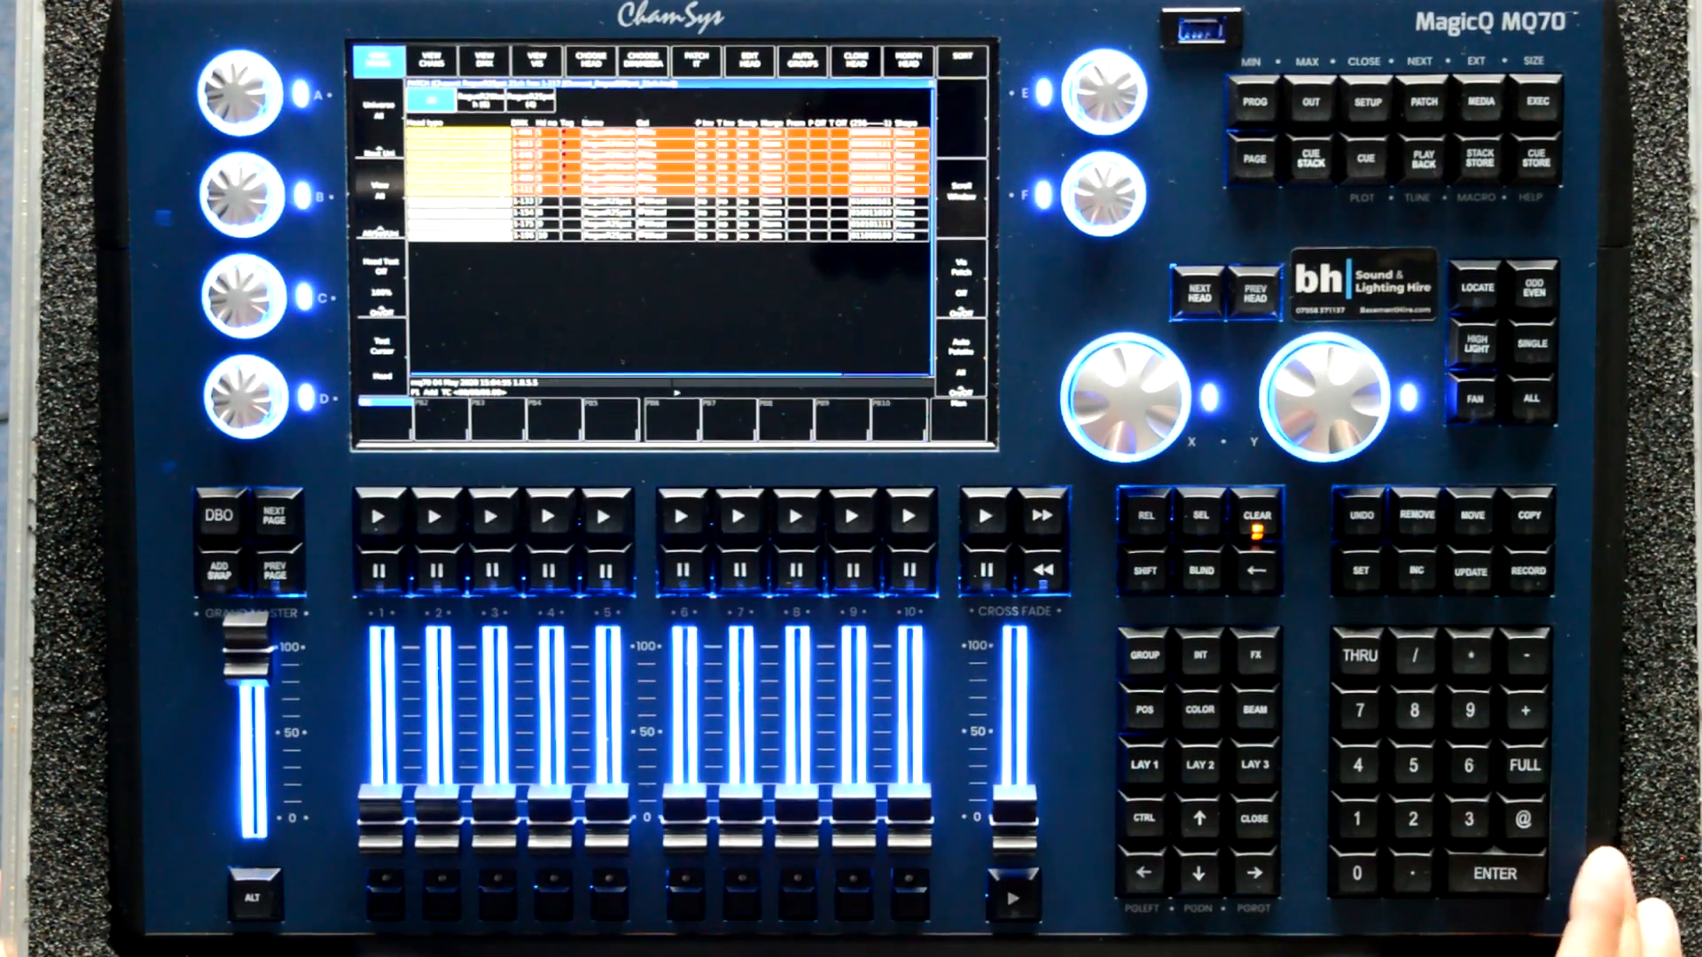
Show the visualiser settings table of every patched head's position and rotation via View Vis.
{"action": "left_click", "coordinate": [534, 61]}
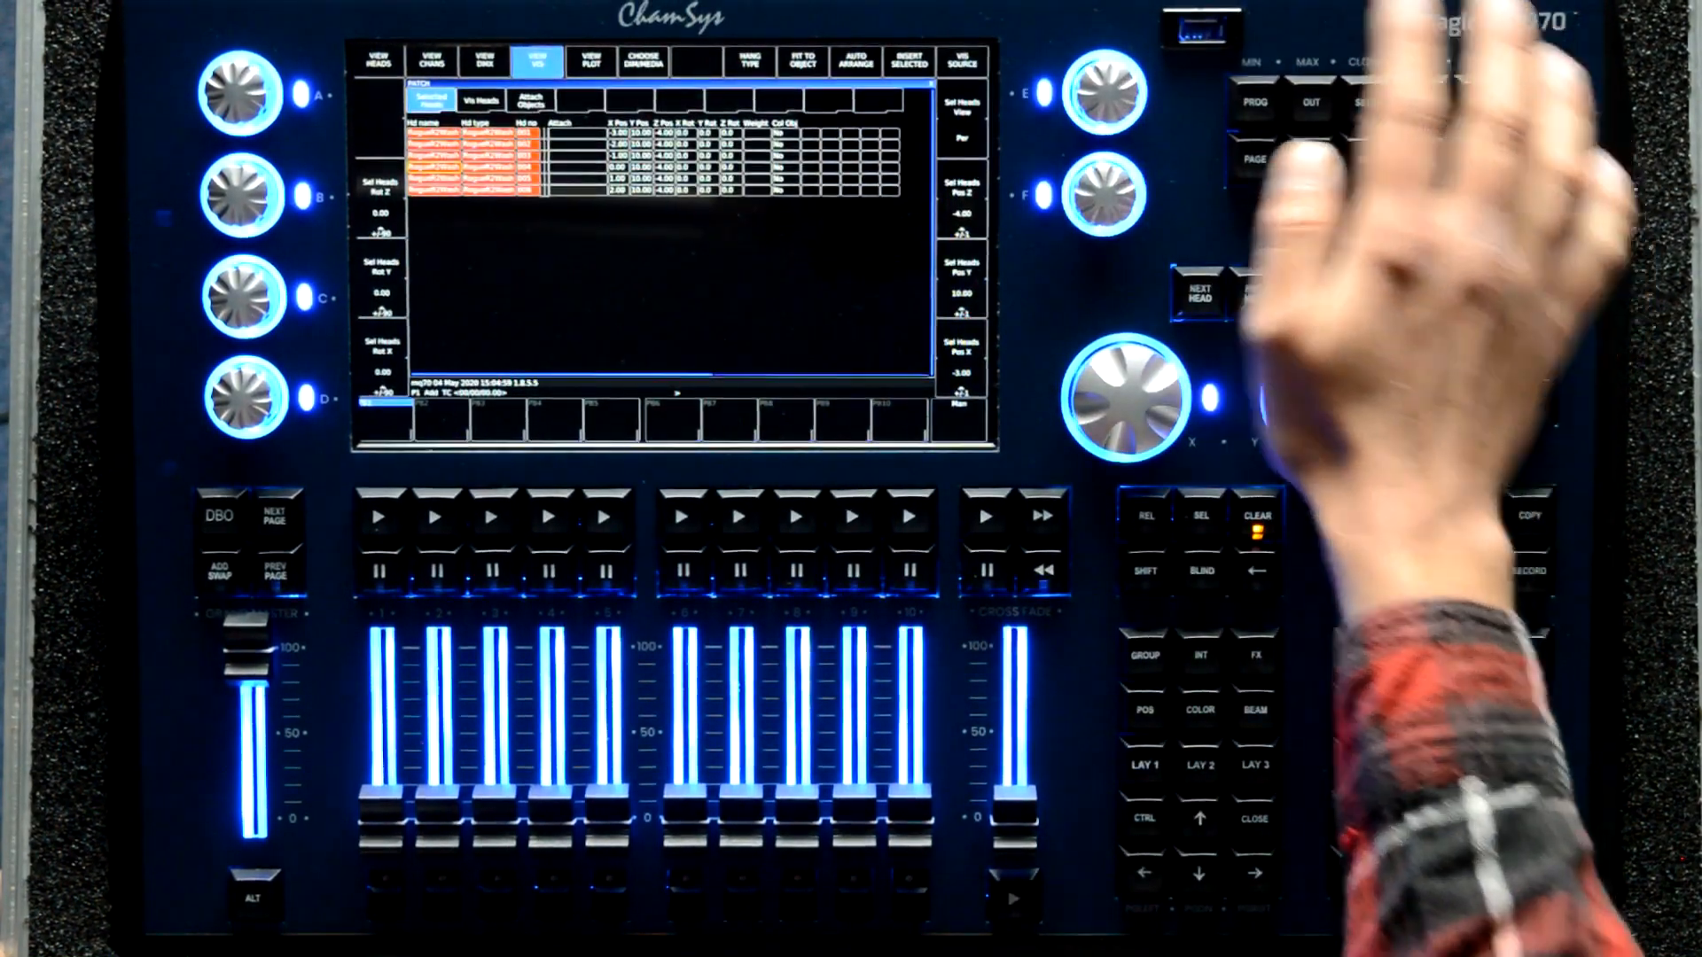